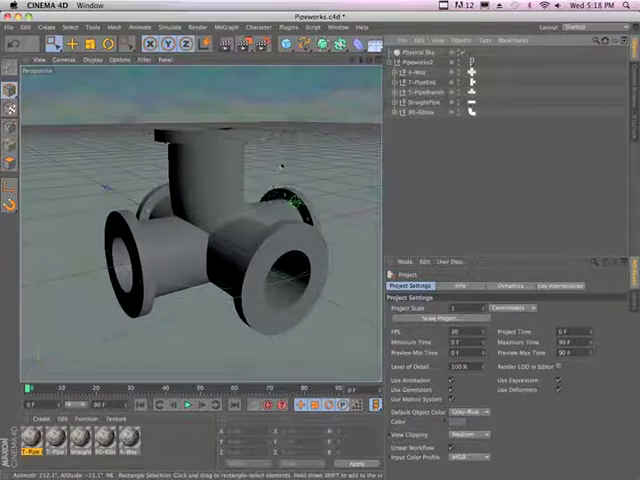
Save the T-shaped pipe piece as a character template via the Character Builder menu
{"action": "left_click", "coordinate": [260, 28]}
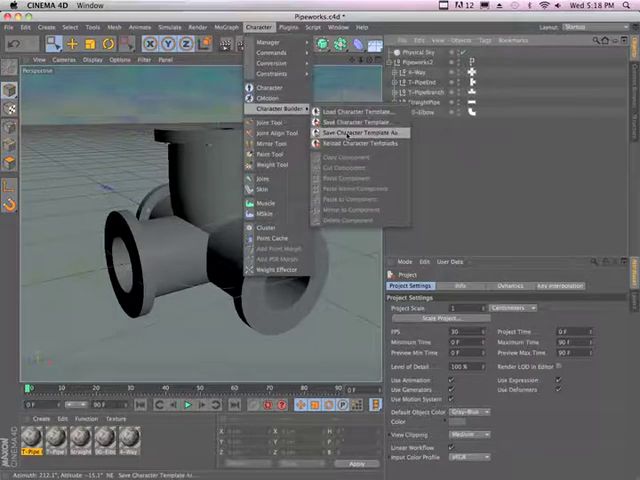
{"action": "left_click", "coordinate": [350, 132]}
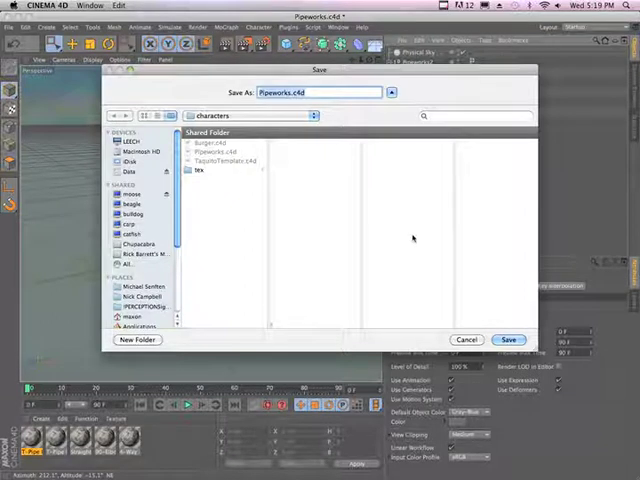
Confirm the Pipeworks.c4d save, then build a new Character object from the Pipeworks template
{"action": "left_click", "coordinate": [508, 340]}
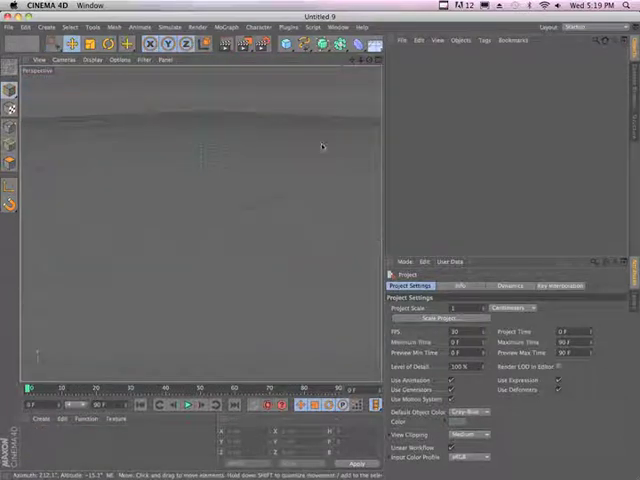
{"action": "left_click", "coordinate": [256, 28]}
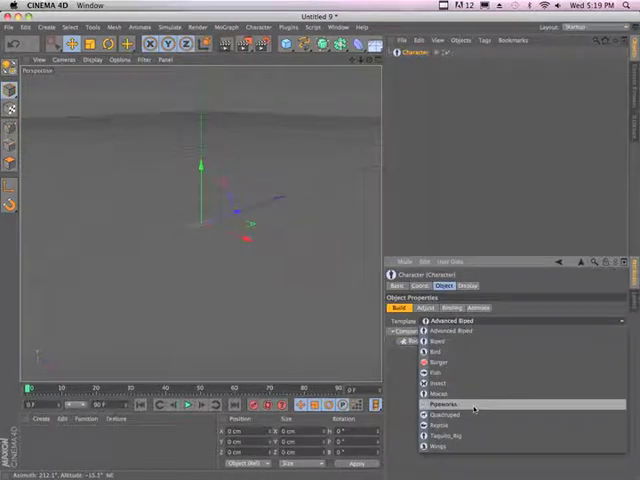
{"action": "left_click", "coordinate": [442, 404]}
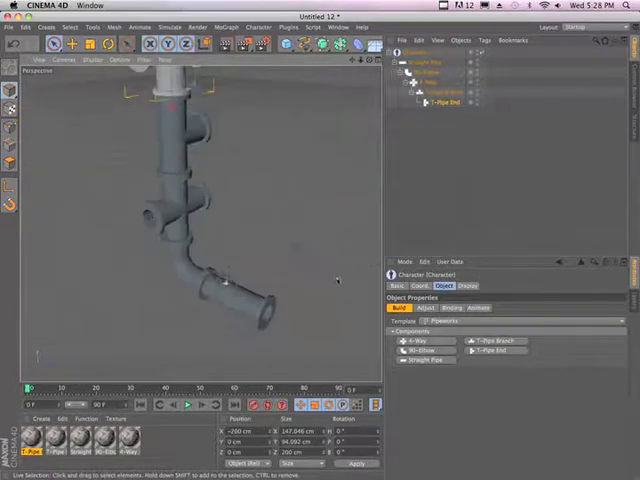
Switch the Character to Adjust mode and drag the bottom pipe's handle outward to the right
{"action": "left_click", "coordinate": [420, 308]}
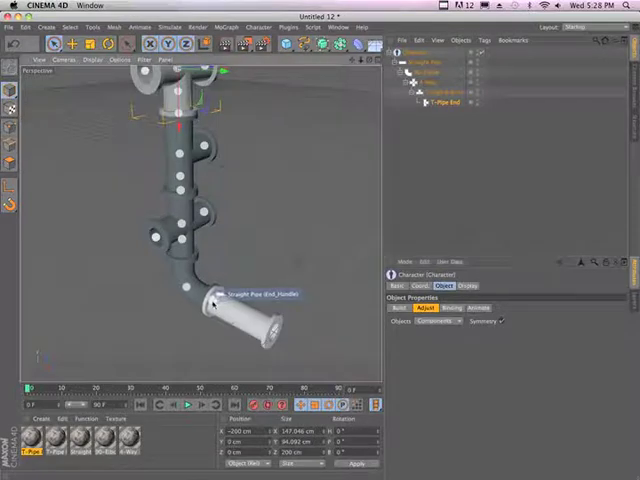
{"action": "left_click_drag", "start_coordinate": [216, 292], "coordinate": [164, 290]}
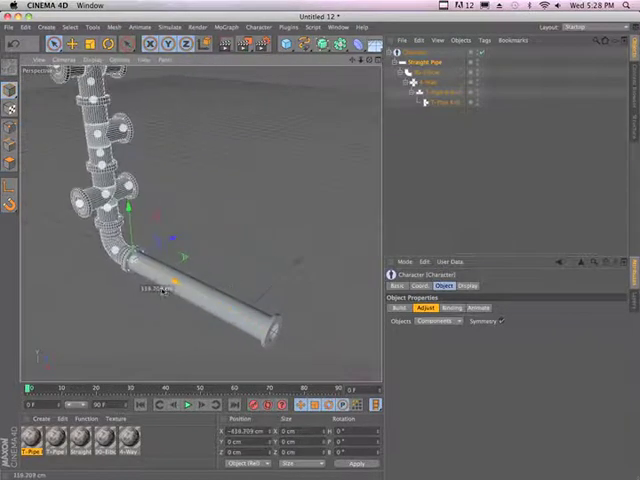